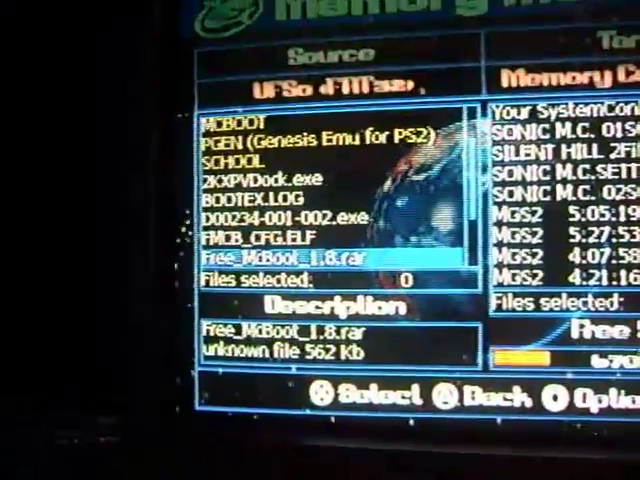
# Step: Scroll the USB source list down to the system configuration file
pyautogui.scroll(-3)
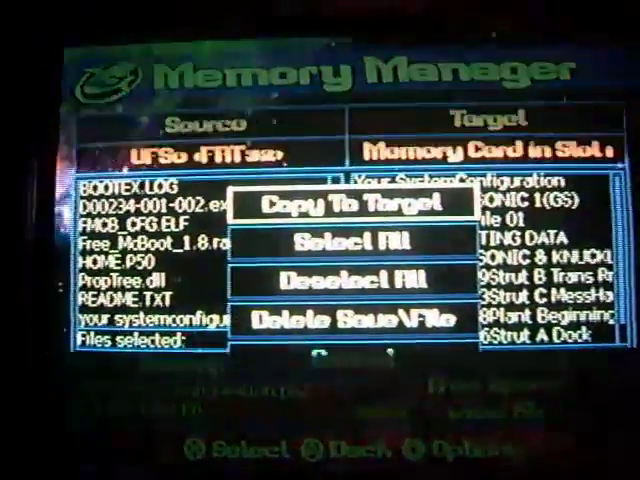
# Step: Copy the system configuration file to the memory card, confirming the overwrite
pyautogui.click(344, 204)
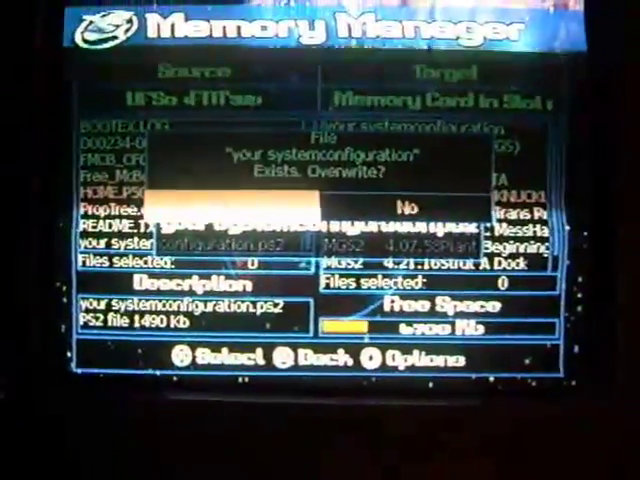
pyautogui.click(404, 204)
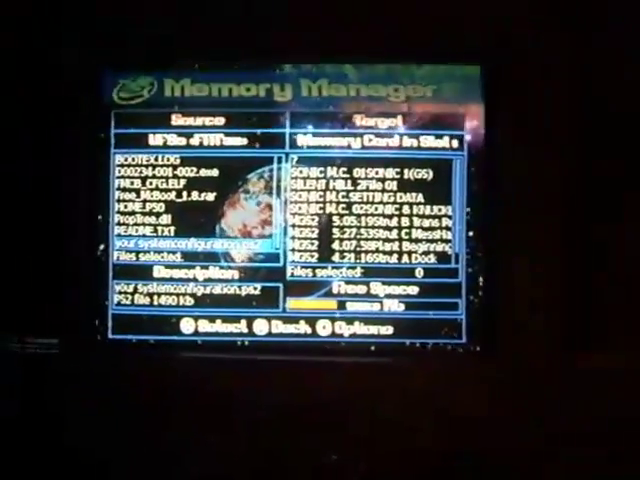